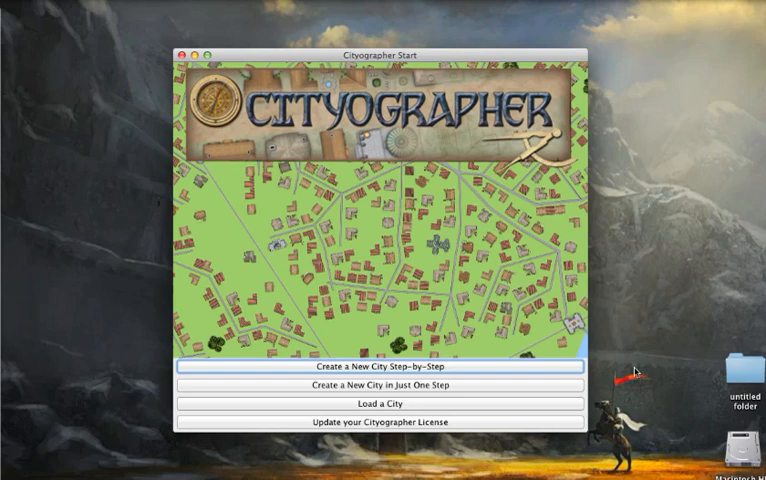
mouse_move(636, 372)
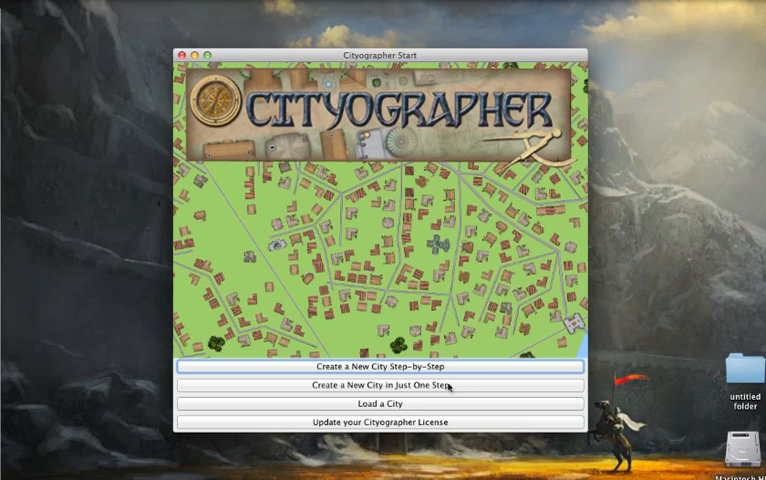
- Start a one-step complete city and enter a population of 2000
left_click(384, 384)
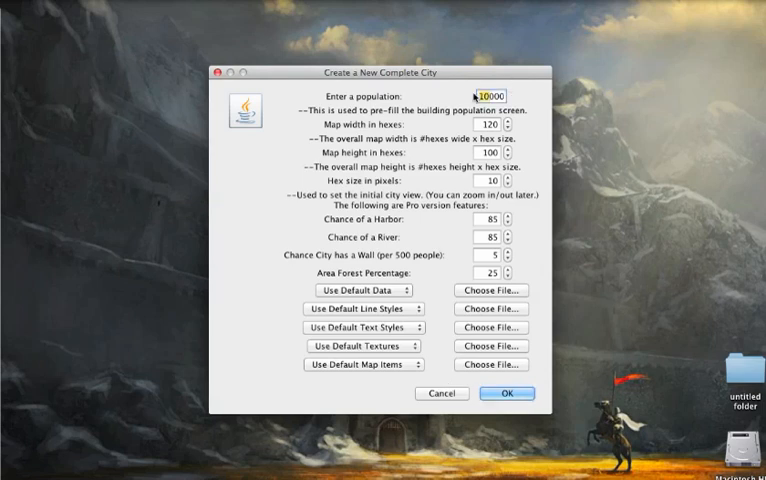
type("2000")
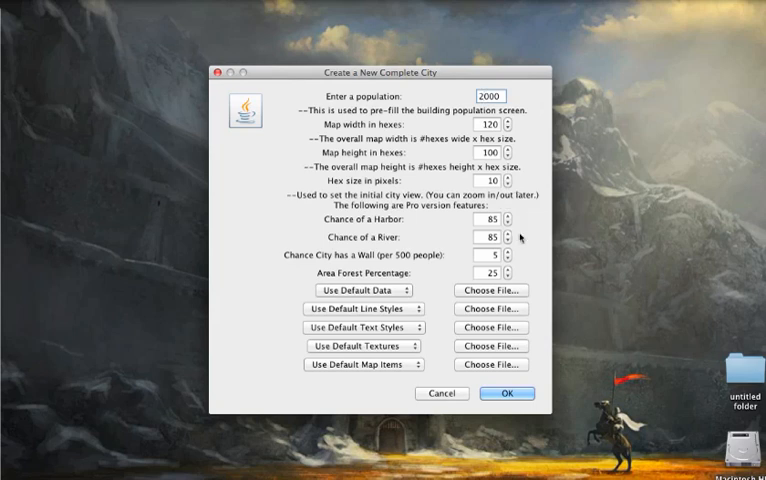
mouse_move(404, 230)
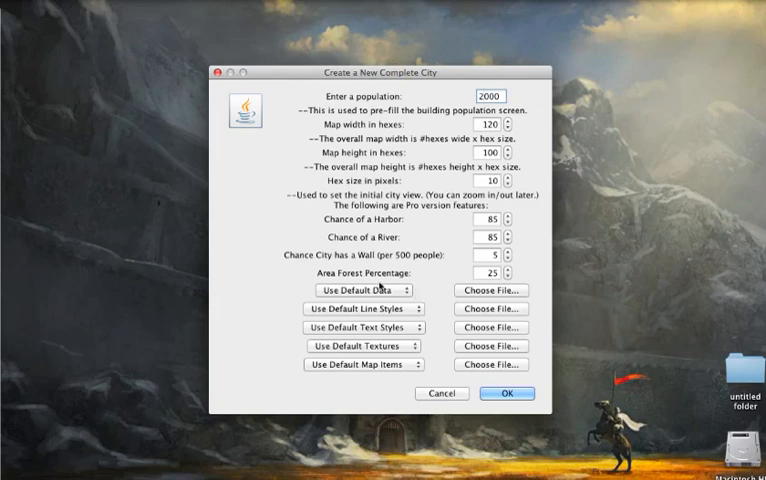
mouse_move(432, 284)
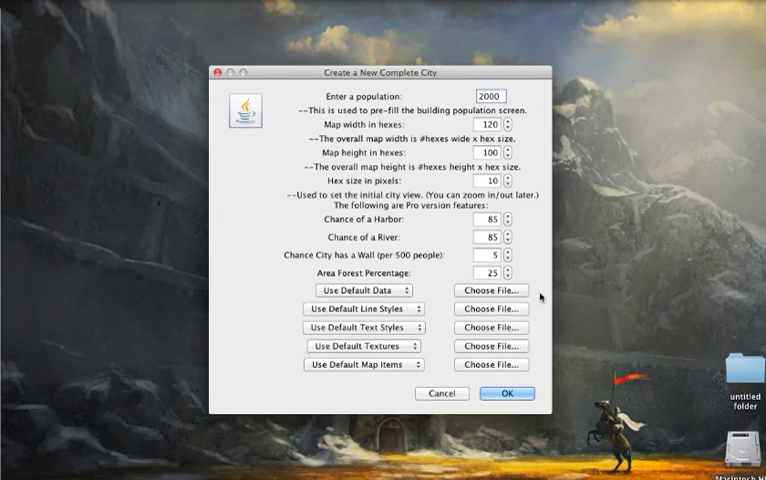
mouse_move(476, 314)
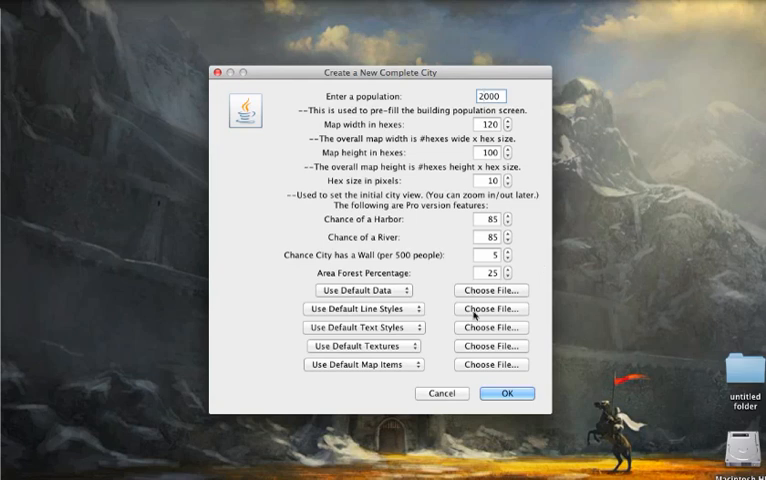
mouse_move(556, 362)
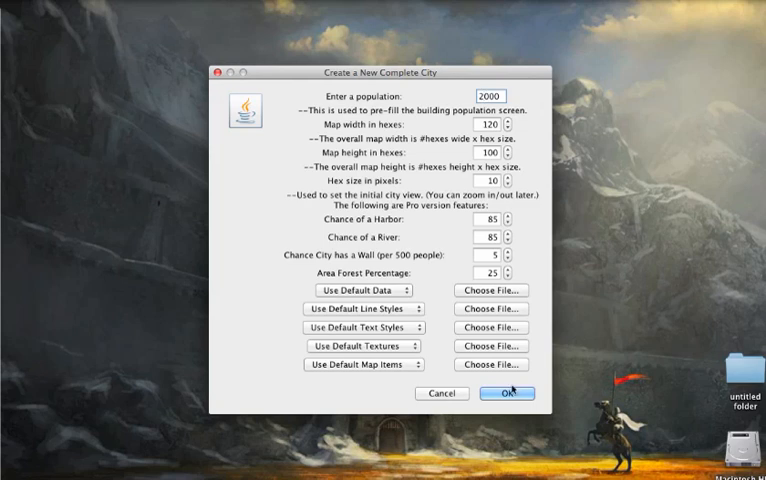
- Confirm the settings to generate the complete city with river, roads and buildings
left_click(508, 392)
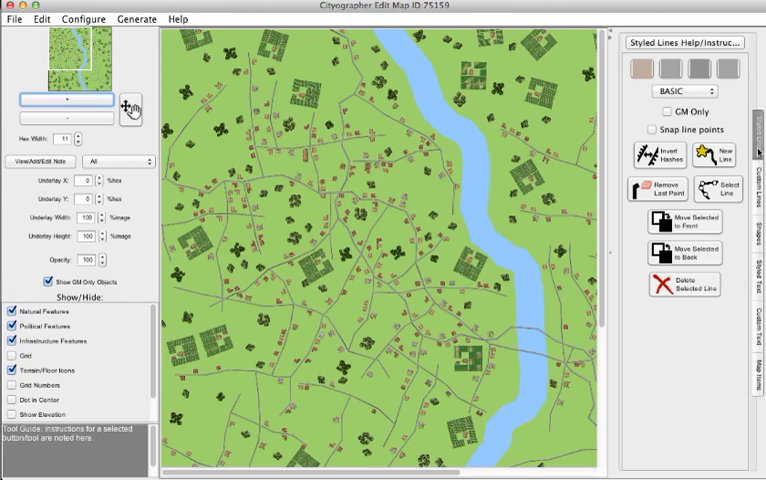
mouse_move(756, 148)
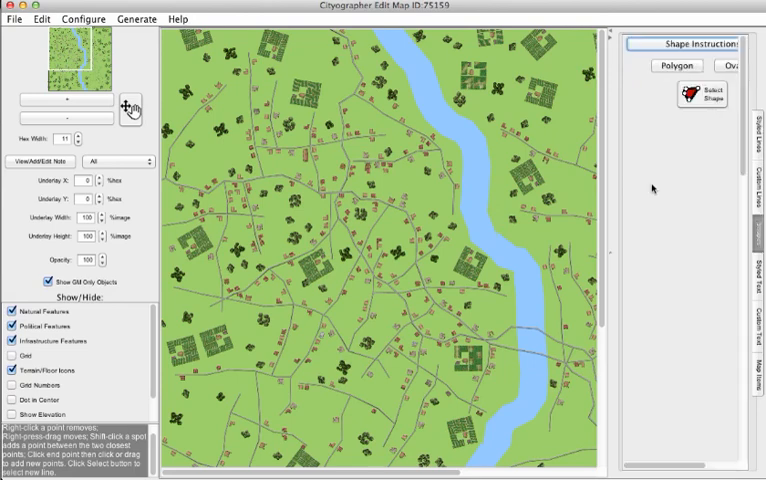
mouse_move(540, 292)
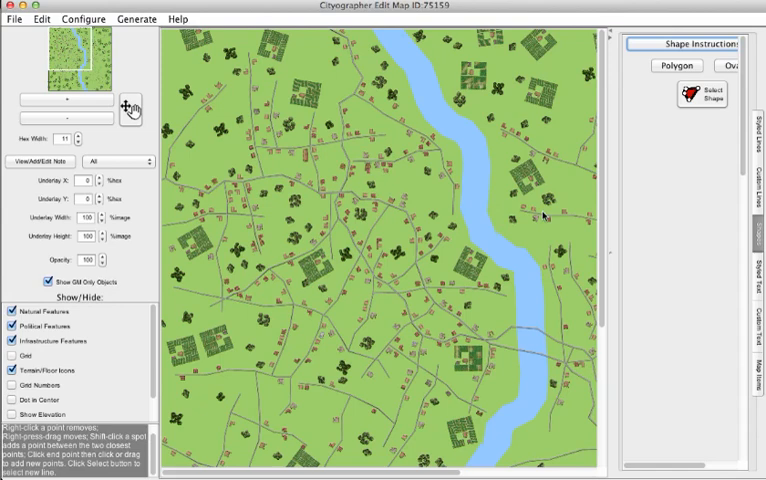
mouse_move(240, 178)
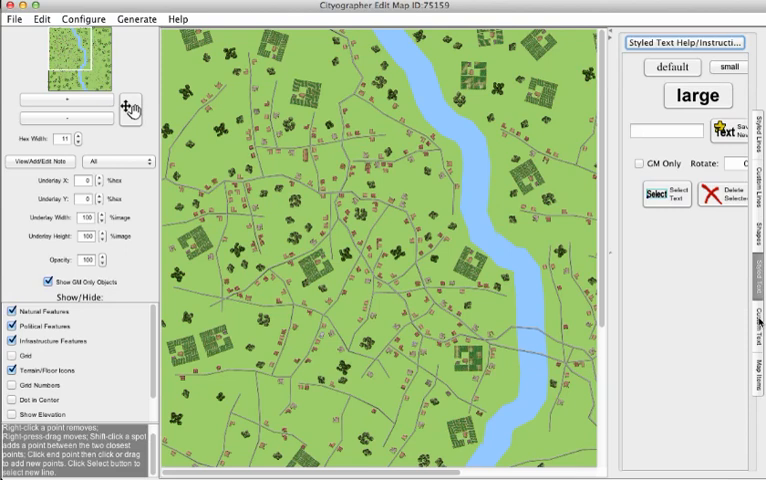
- Show the Map Items catalogue and select a building piece
left_click(760, 316)
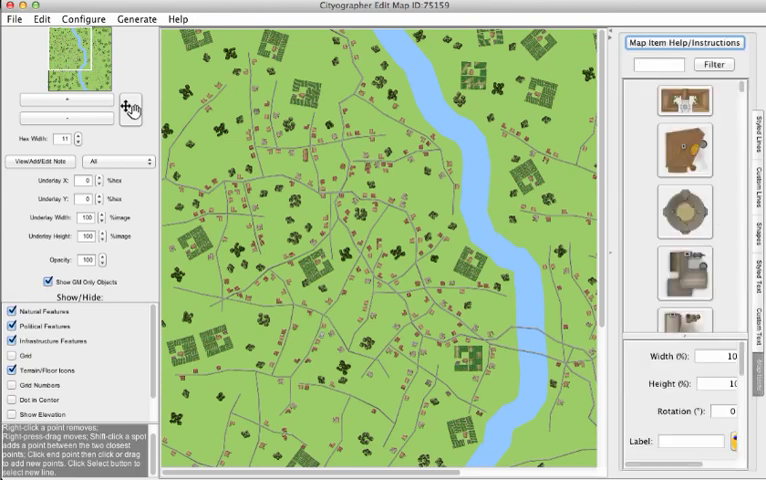
mouse_move(696, 268)
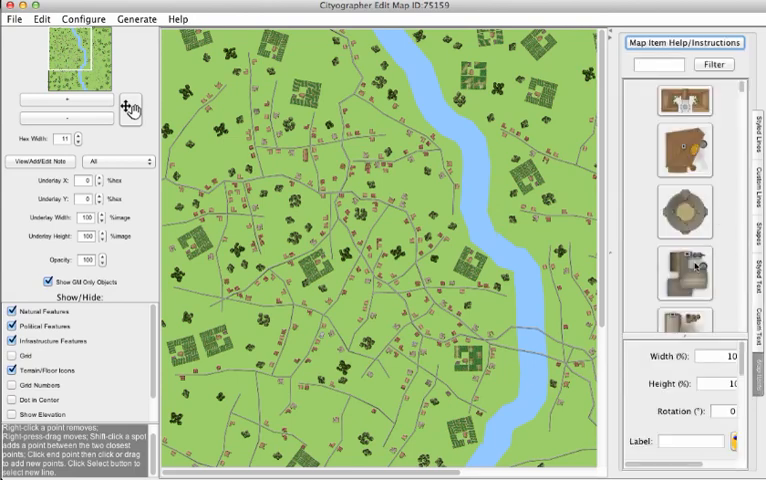
left_click(684, 272)
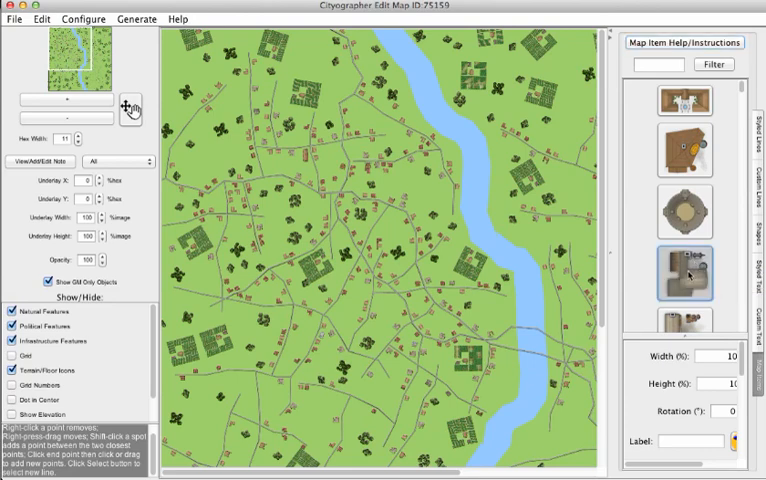
mouse_move(688, 276)
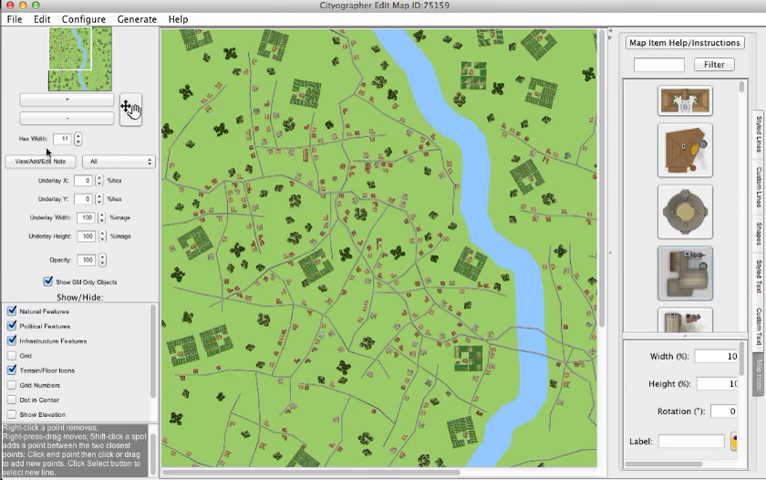
mouse_move(42, 152)
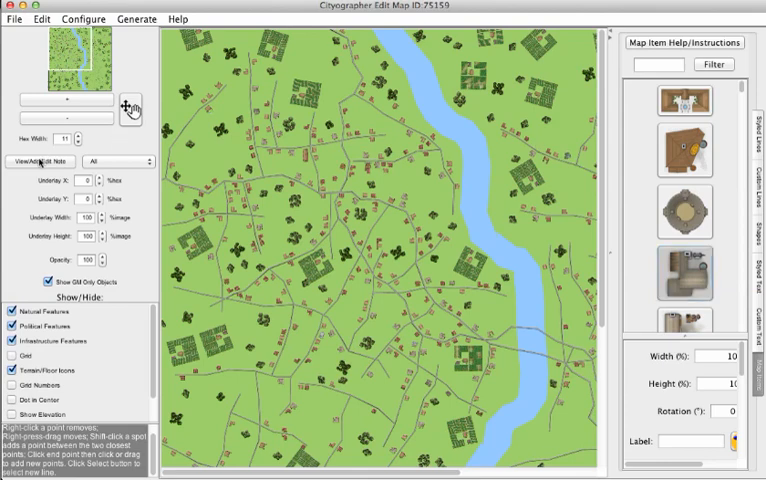
- Inspect a Pursemaker shop's description and staff via View/Edit Info, then close it
left_click(40, 162)
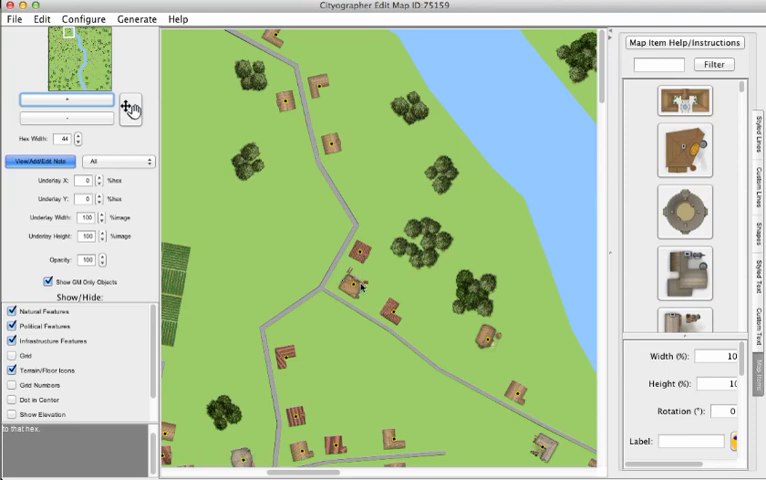
mouse_move(360, 308)
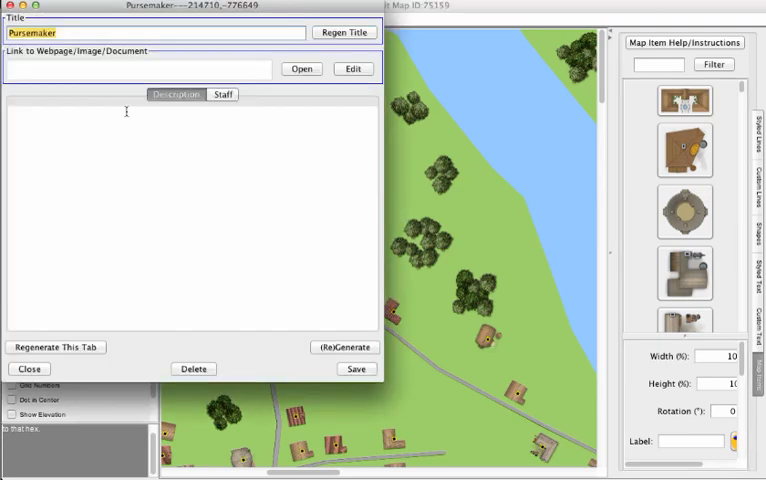
left_click(222, 94)
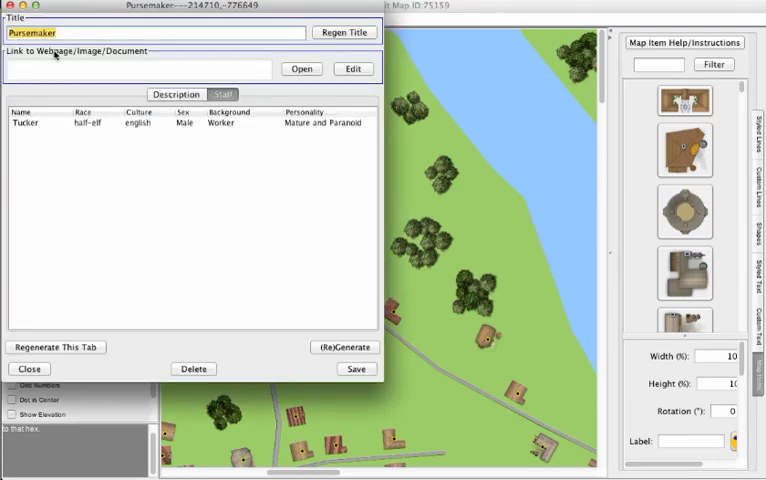
left_click(28, 368)
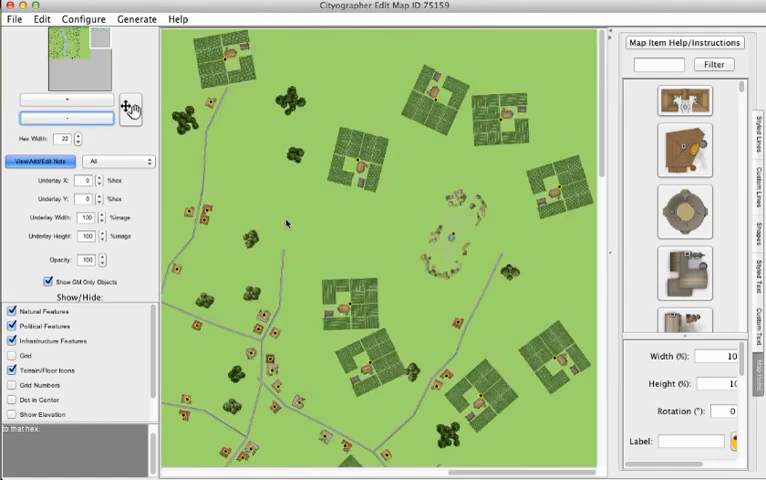
- Pick an armourer from the building types and view its description and staff
left_click(144, 162)
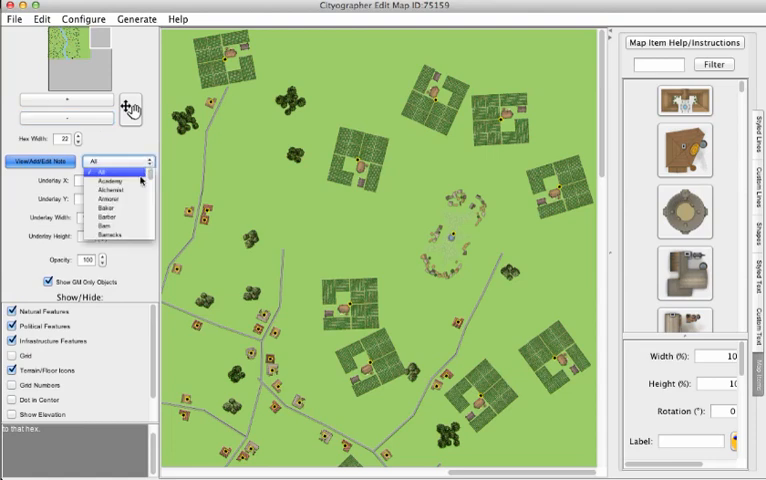
left_click(116, 196)
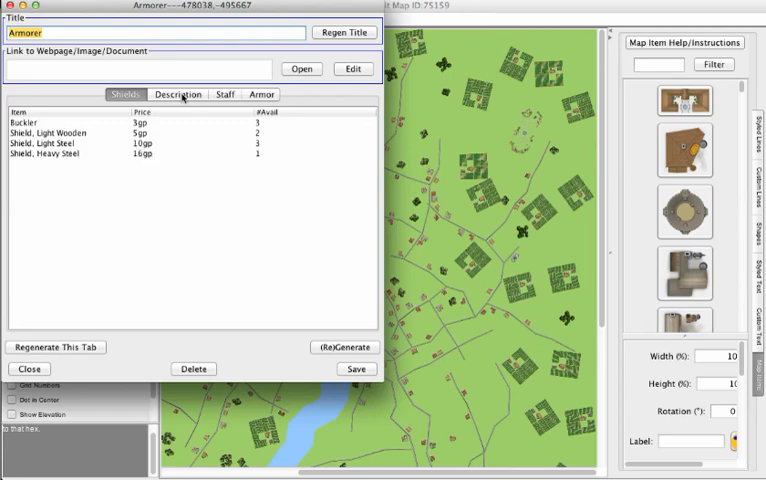
left_click(178, 94)
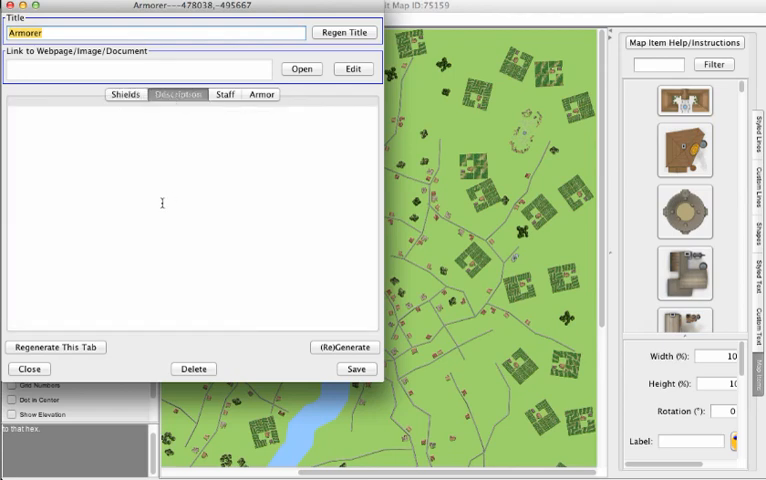
mouse_move(190, 152)
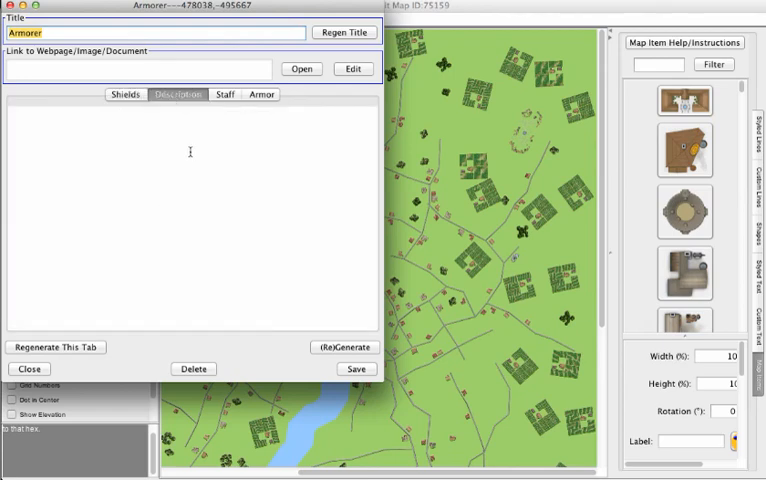
left_click(226, 94)
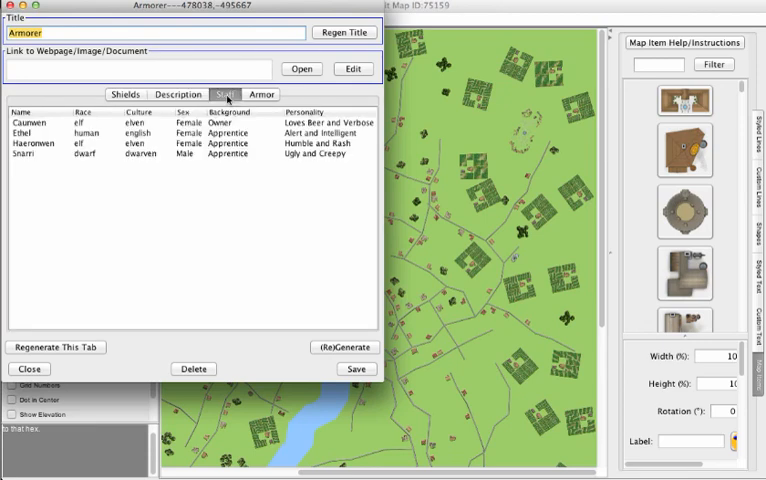
- Review the Armour shop's description, staff and armor price list, then close its details
left_click(176, 94)
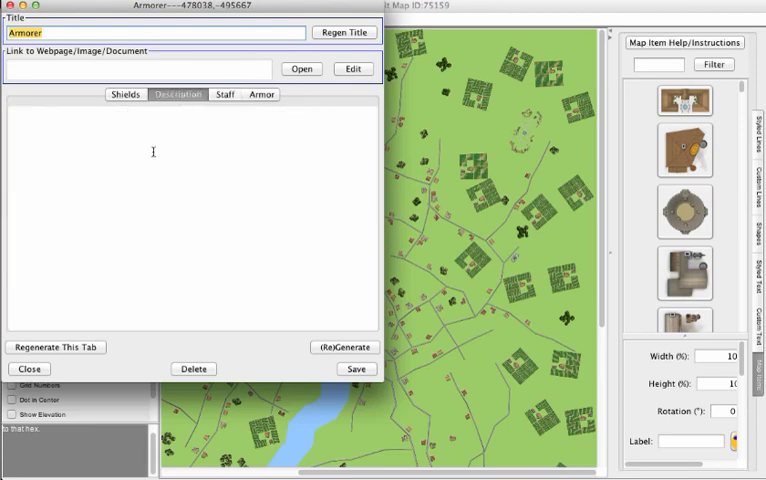
left_click(226, 94)
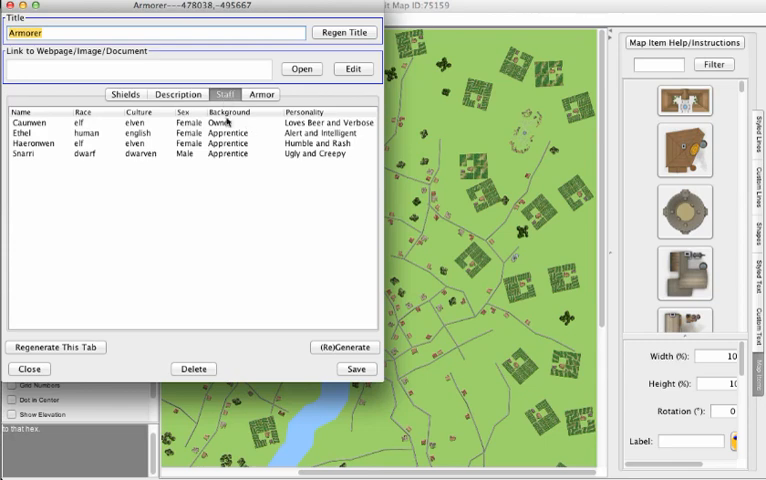
left_click(260, 94)
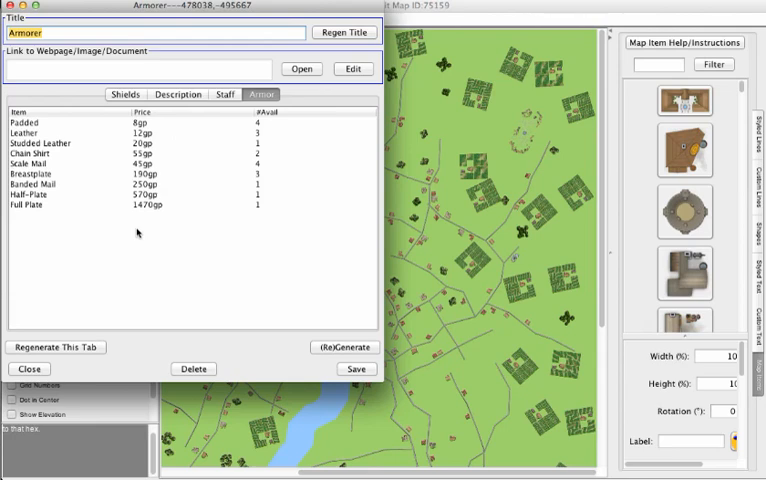
mouse_move(214, 264)
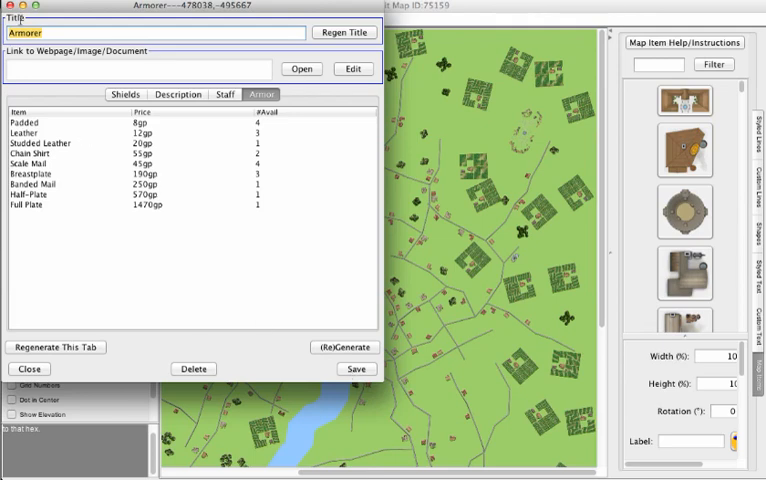
left_click(32, 368)
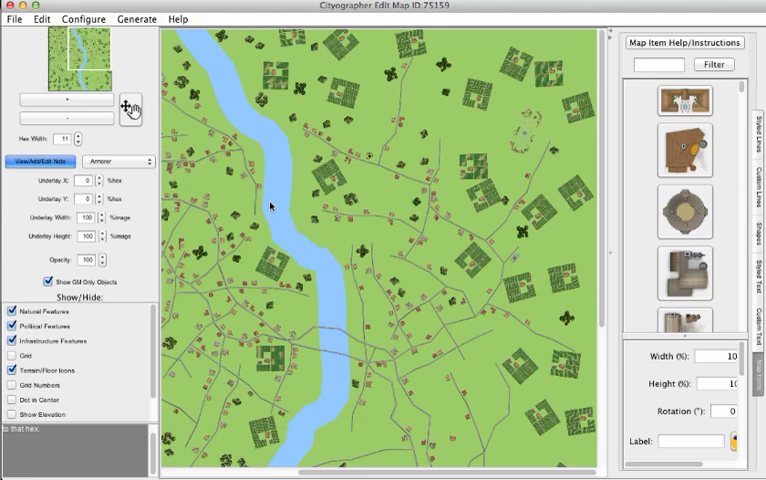
mouse_move(264, 252)
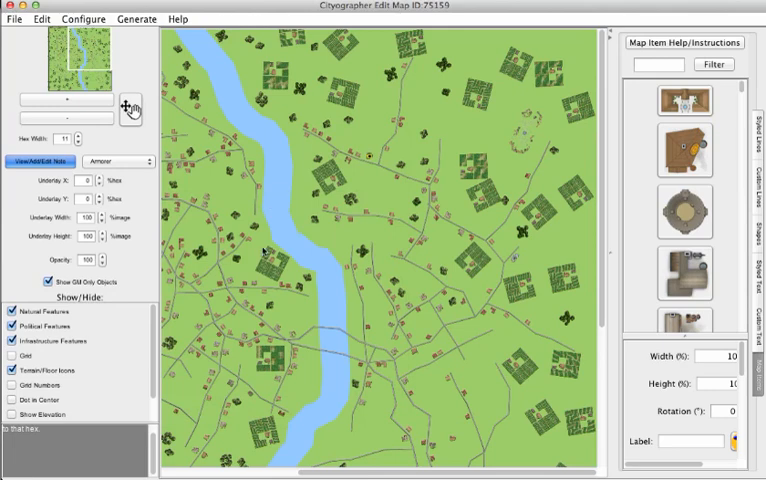
mouse_move(528, 444)
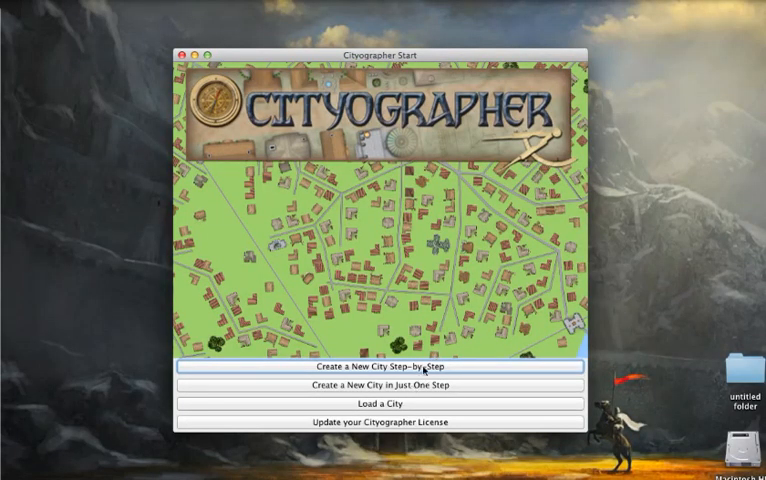
- Start a step-by-step blank city of 15000 people on a 120 by 100 hex map, hex size 10
left_click(384, 384)
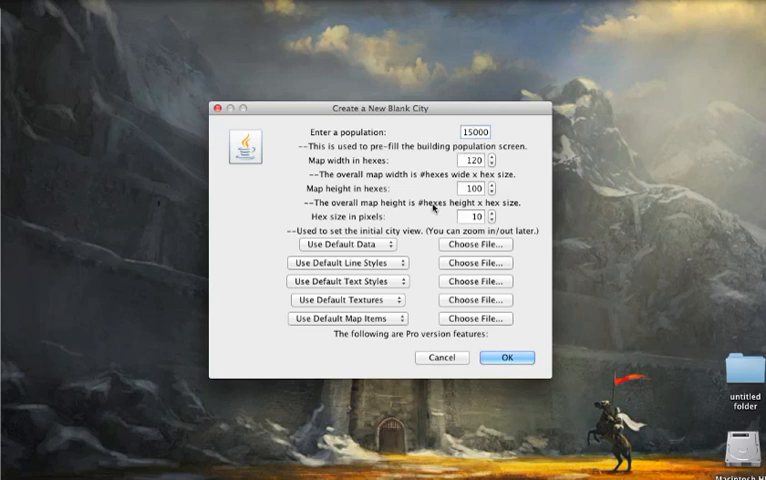
mouse_move(508, 164)
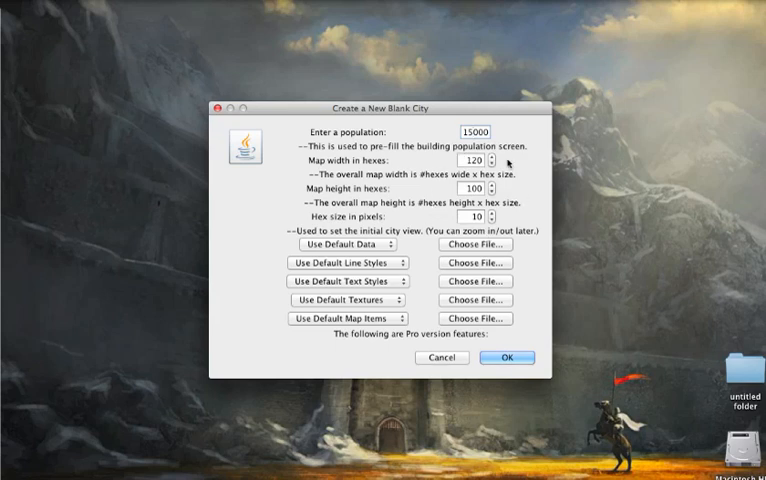
mouse_move(408, 176)
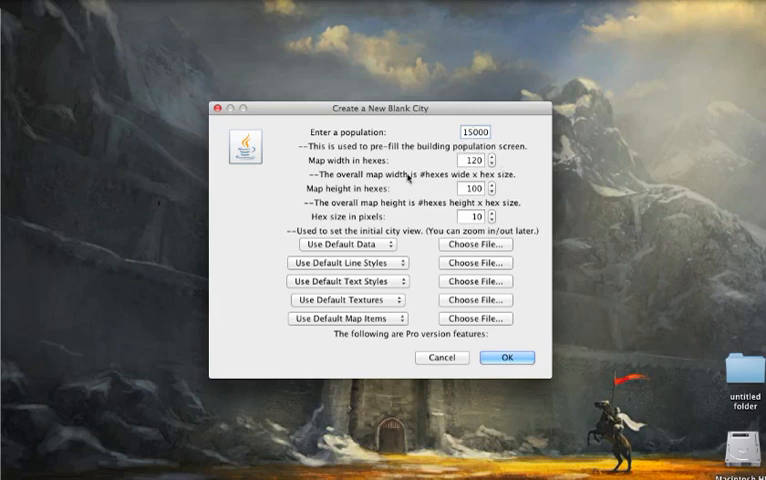
mouse_move(350, 210)
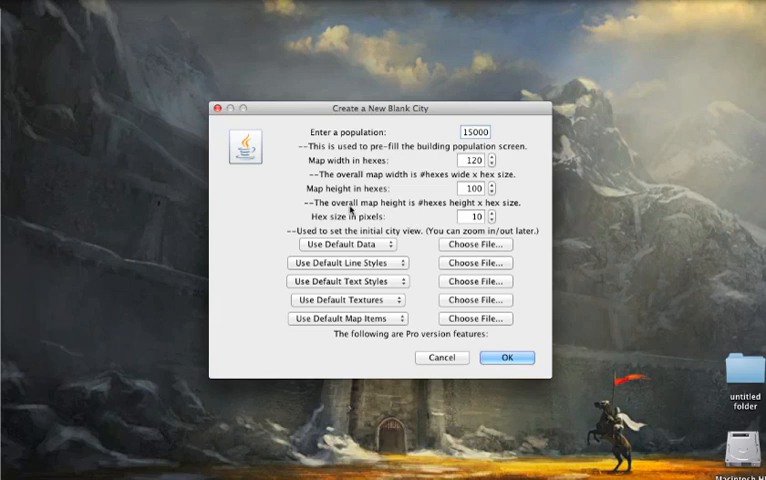
mouse_move(412, 260)
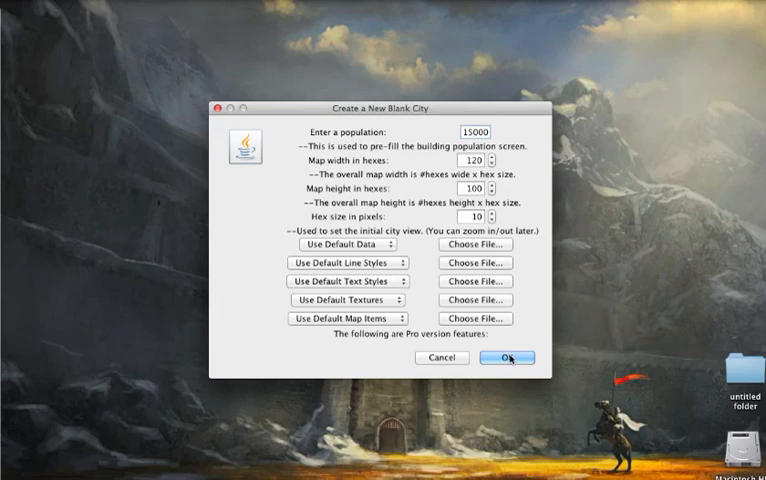
- Confirm the blank-city settings to get an empty green map in the editor
left_click(508, 358)
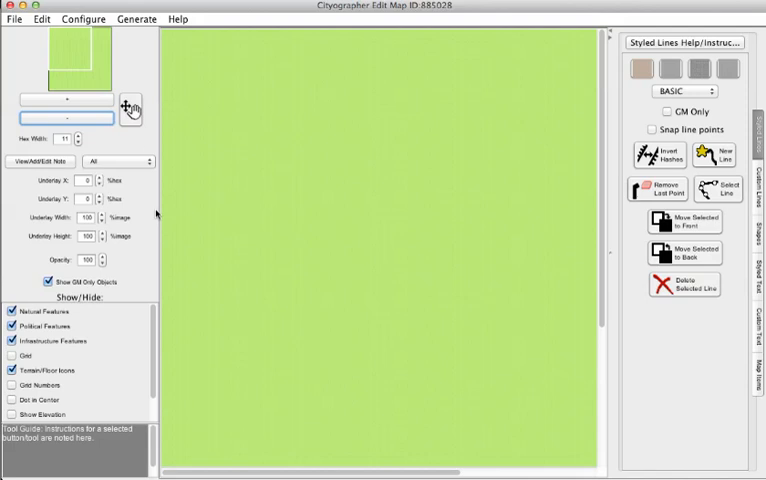
mouse_move(136, 56)
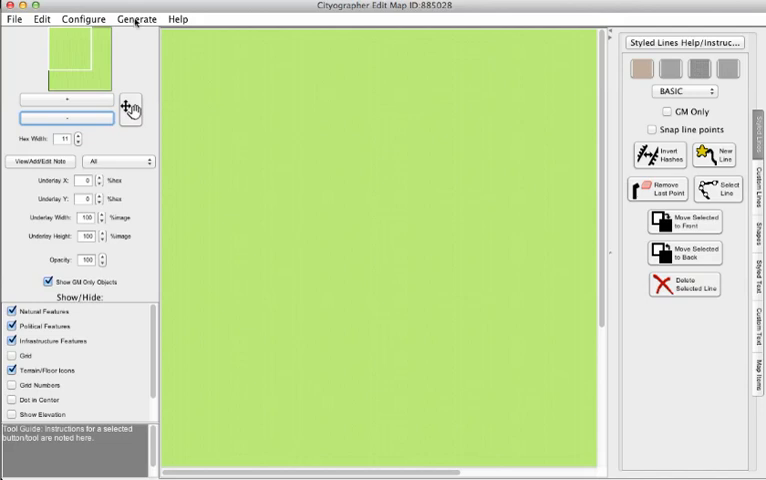
- Generate a harbor with coastline angles up to 225, putting sea along the left edge
left_click(136, 18)
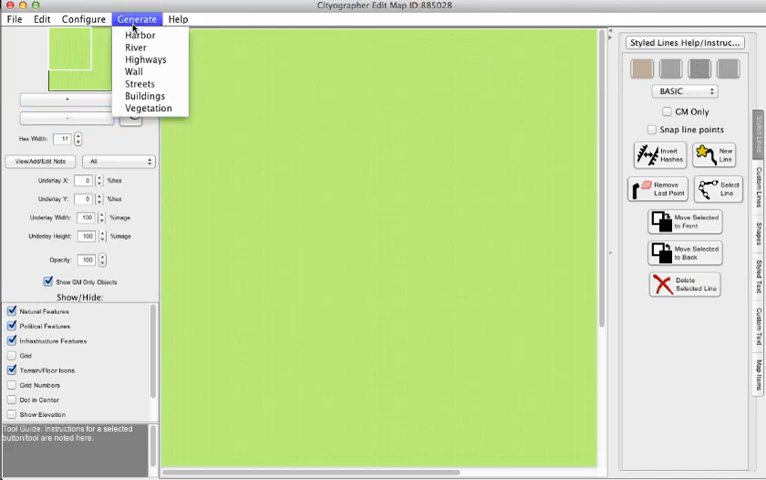
mouse_move(140, 36)
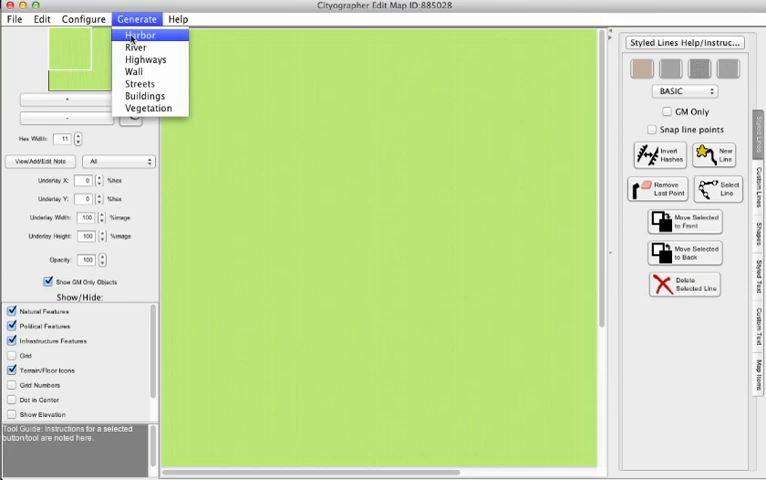
left_click(140, 36)
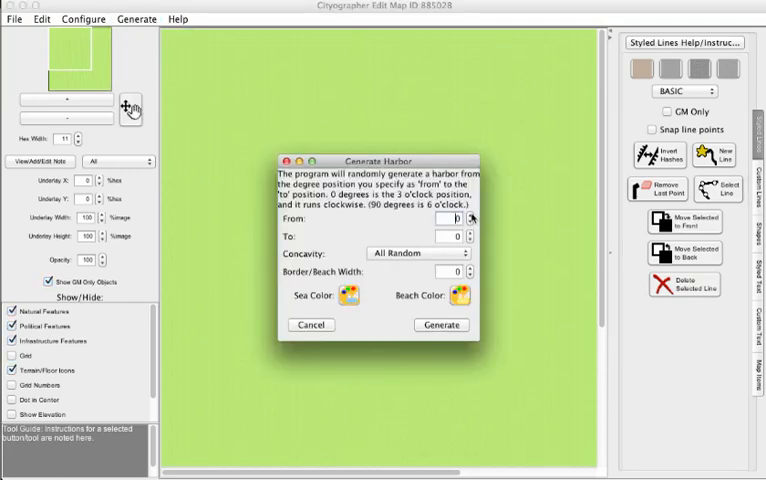
left_click(470, 216)
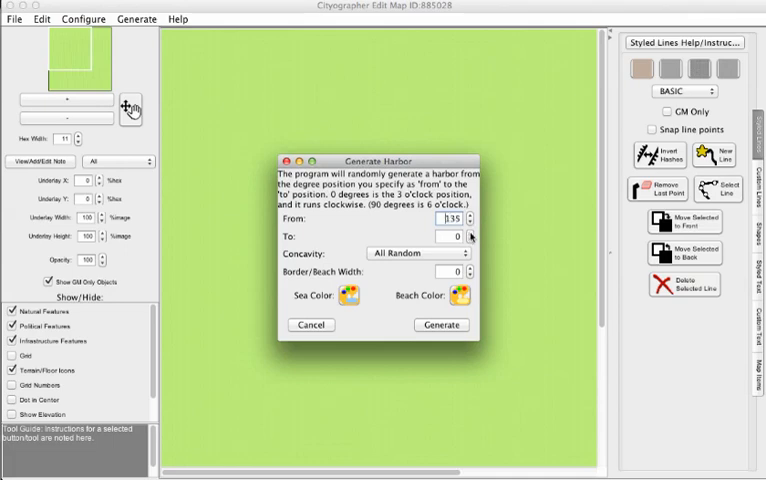
type("225")
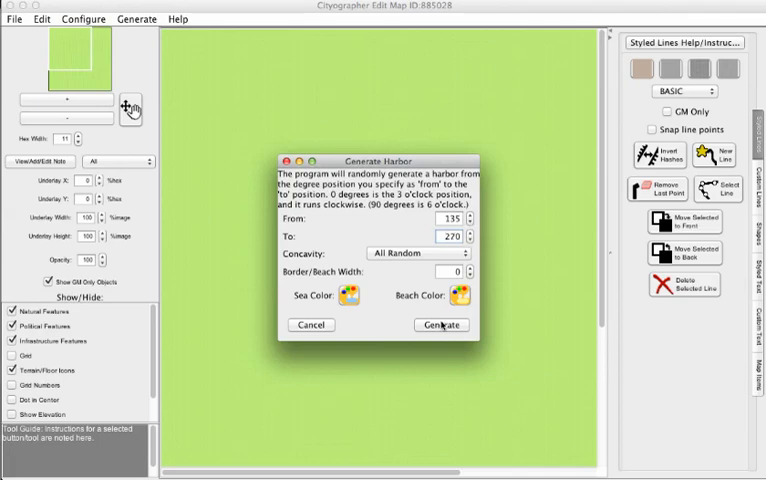
left_click(440, 324)
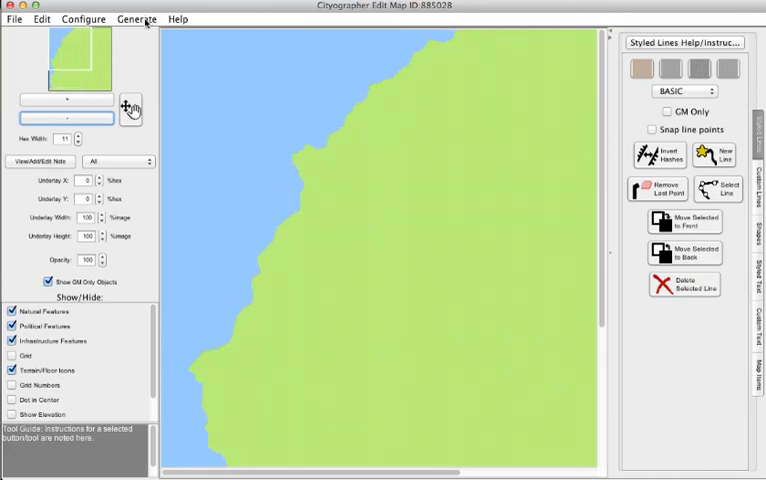
- Generate two main highways with default start/end settings, crossing mid-map
left_click(136, 18)
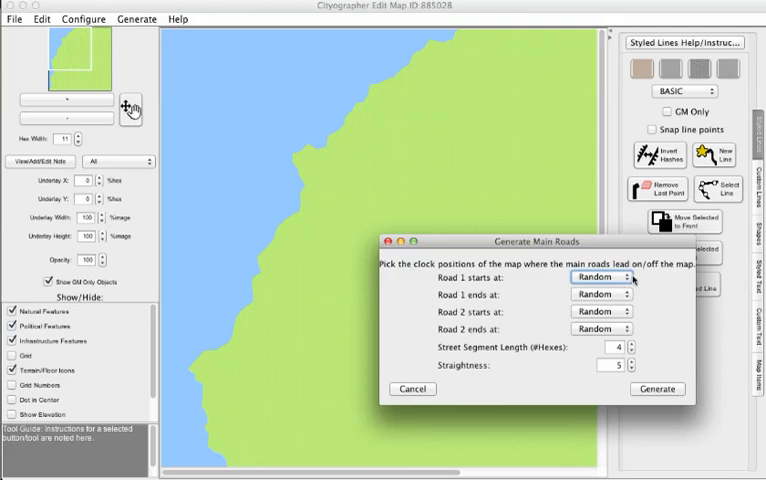
left_click(600, 276)
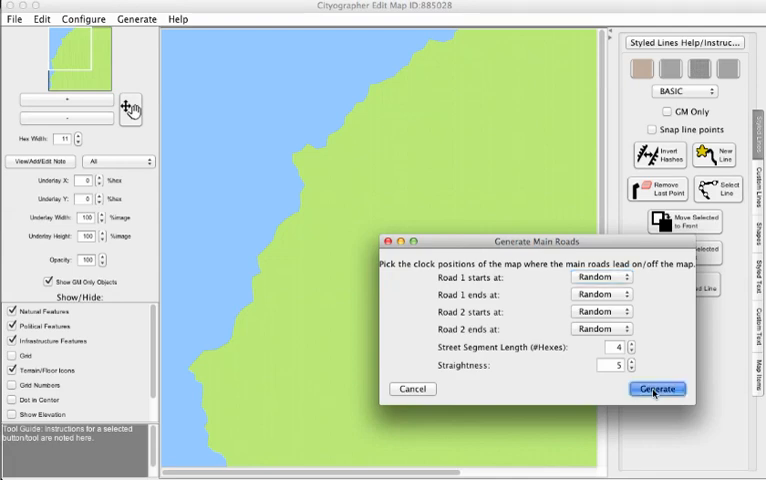
left_click(656, 388)
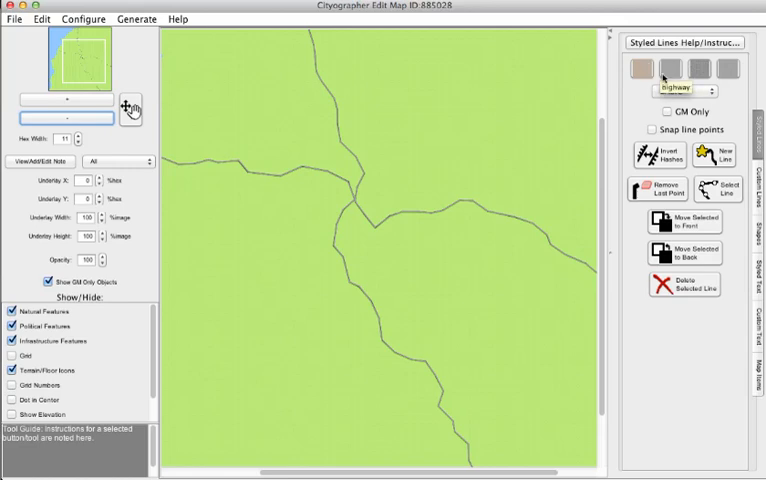
left_click(678, 92)
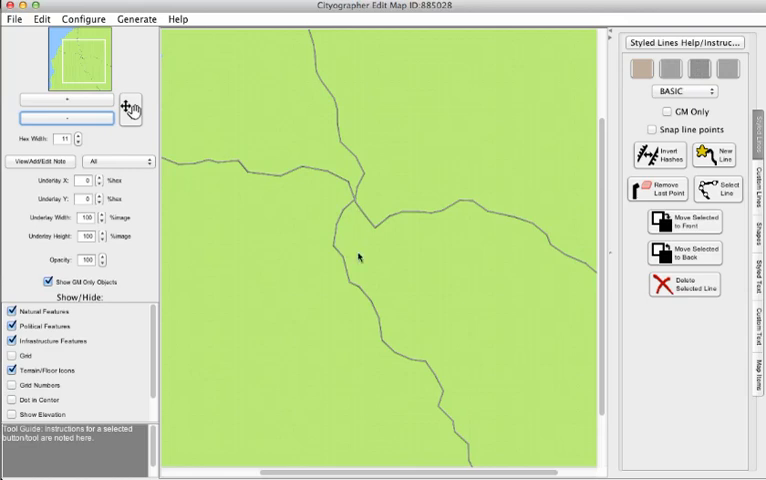
mouse_move(356, 256)
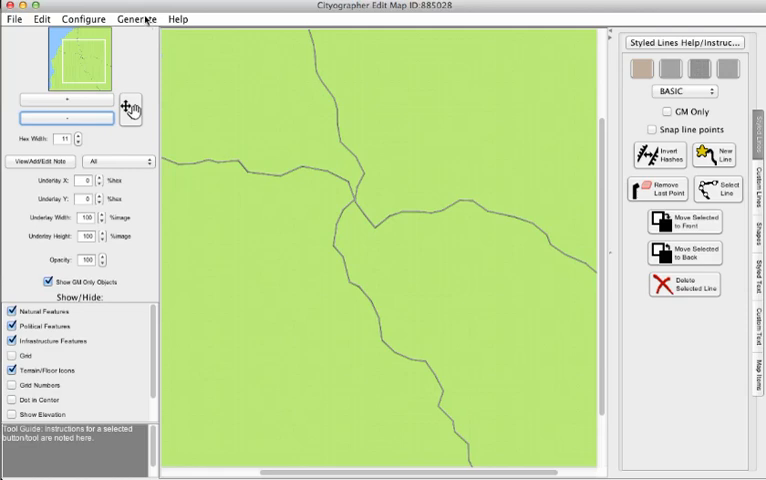
- Generate a city wall with default chances and distance around the highway crossing
left_click(136, 18)
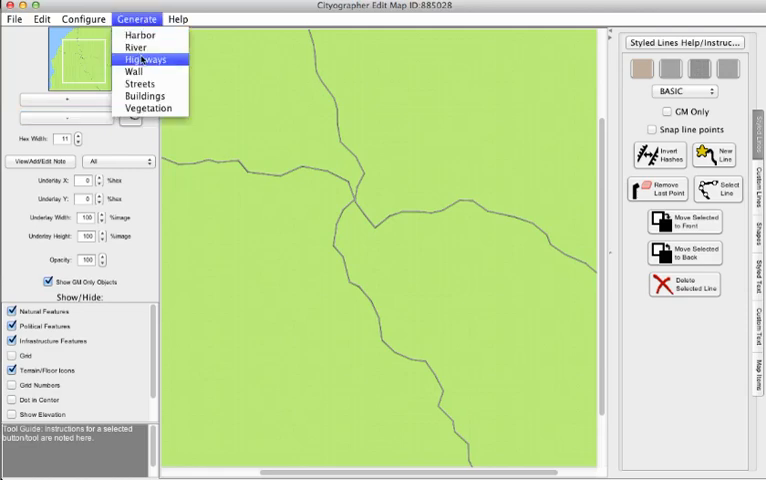
mouse_move(136, 72)
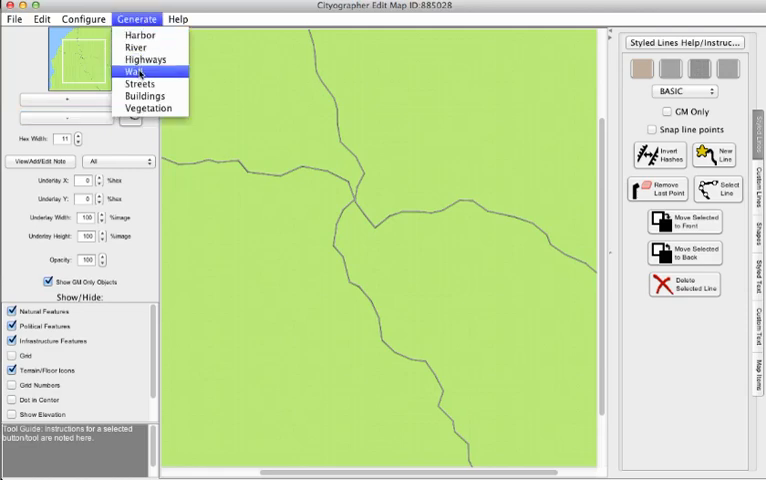
left_click(136, 72)
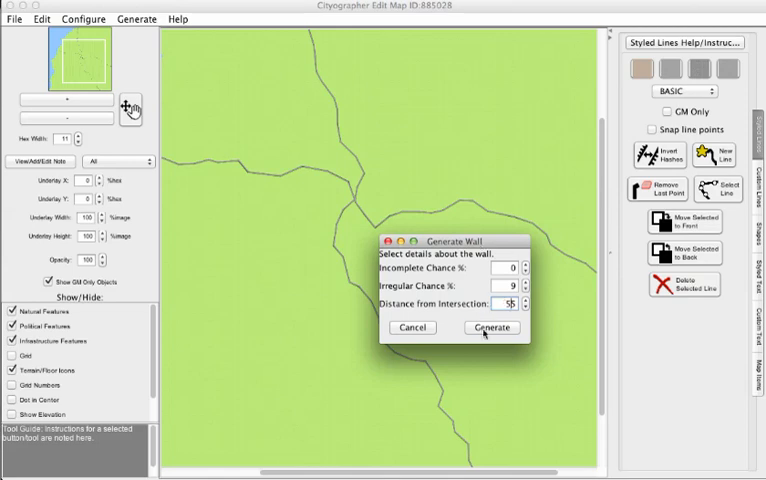
left_click(492, 328)
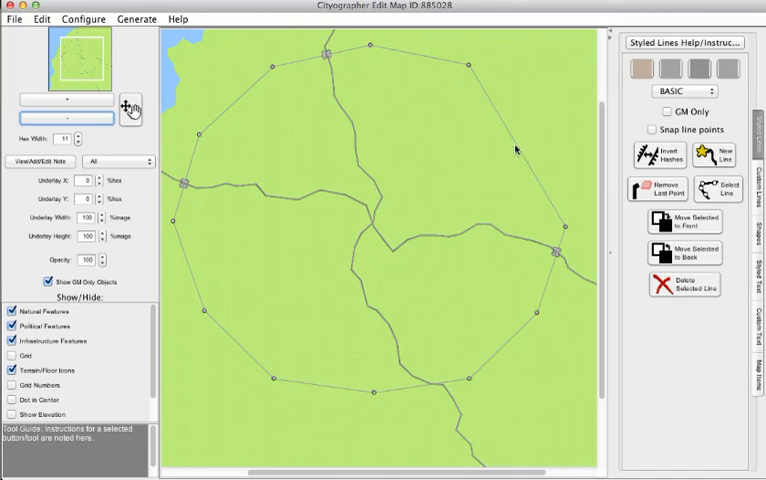
mouse_move(182, 100)
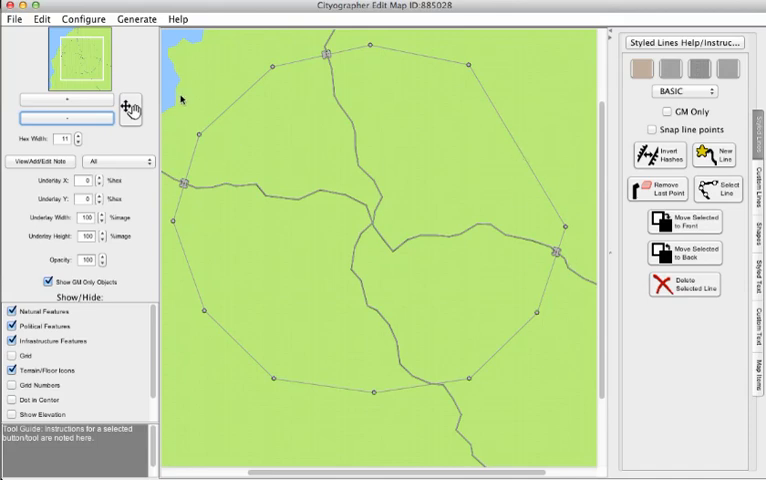
mouse_move(408, 140)
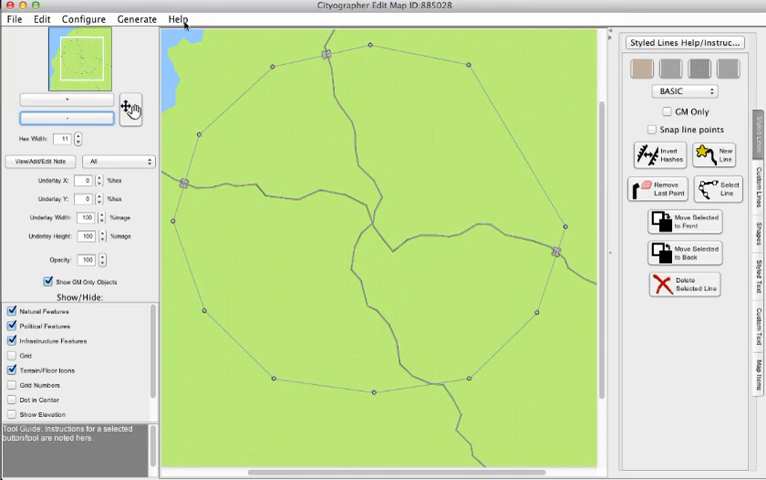
- Choose the Haphazard layout in the street generator settings
left_click(130, 18)
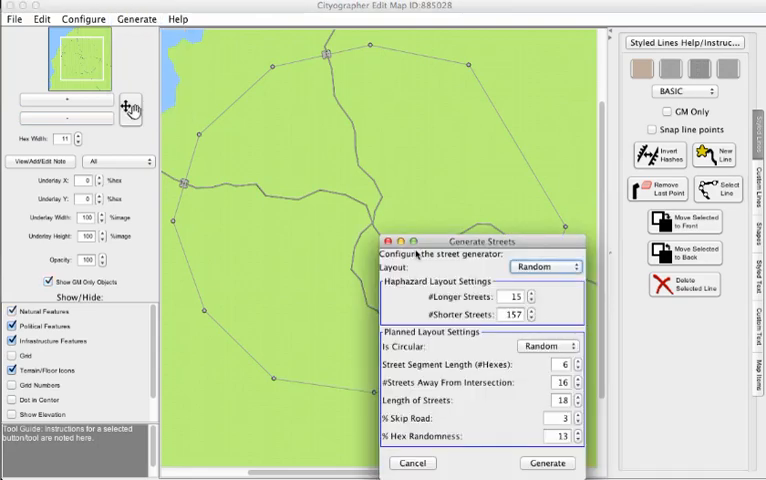
left_click(544, 266)
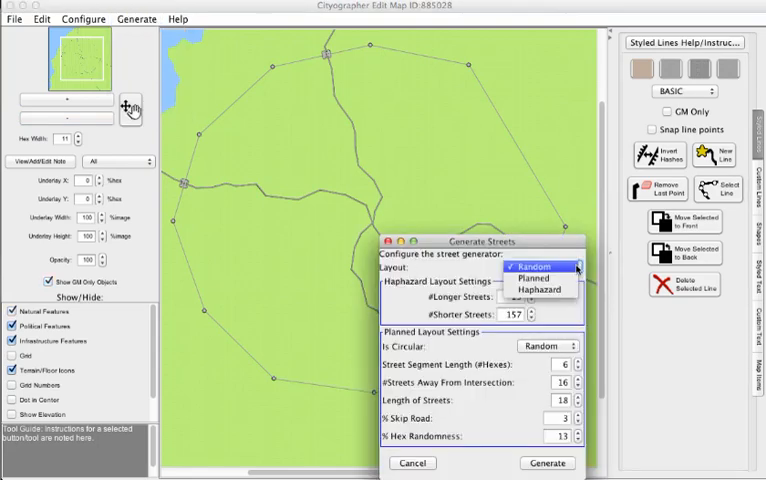
left_click(540, 288)
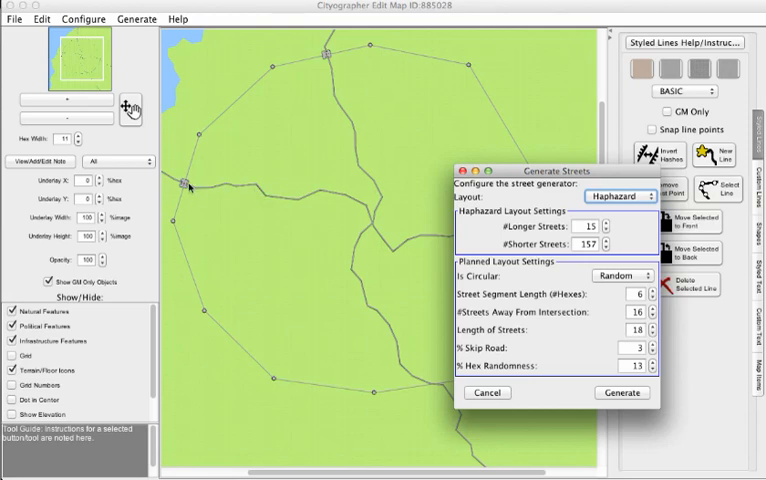
mouse_move(406, 220)
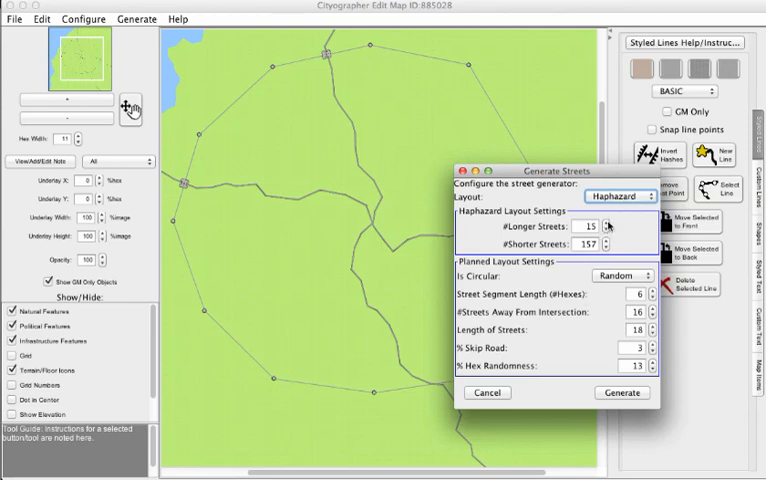
- Raise the longer and shorter street counts above the defaults and generate the streets
left_click(606, 222)
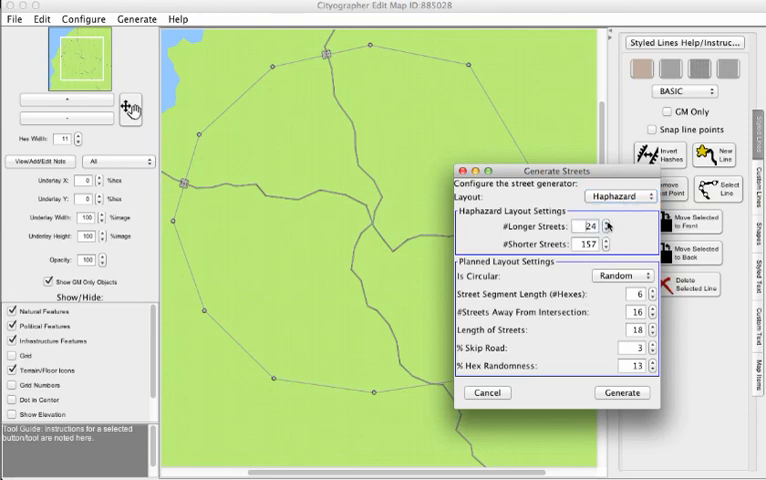
left_click(606, 222)
type("183")
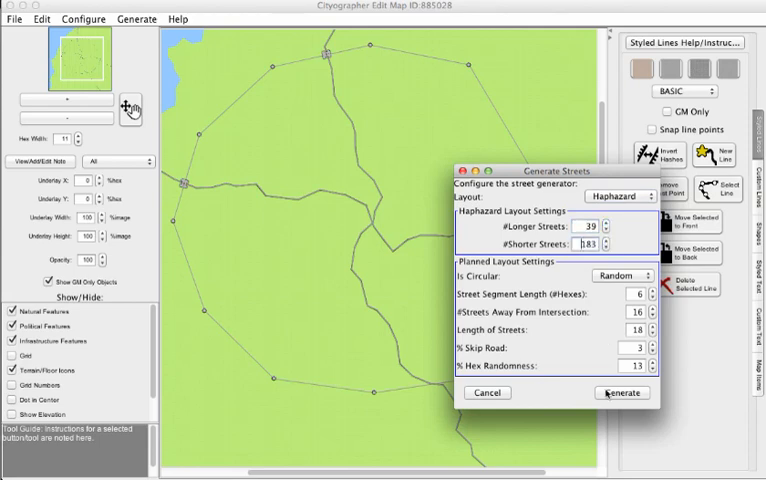
left_click(620, 392)
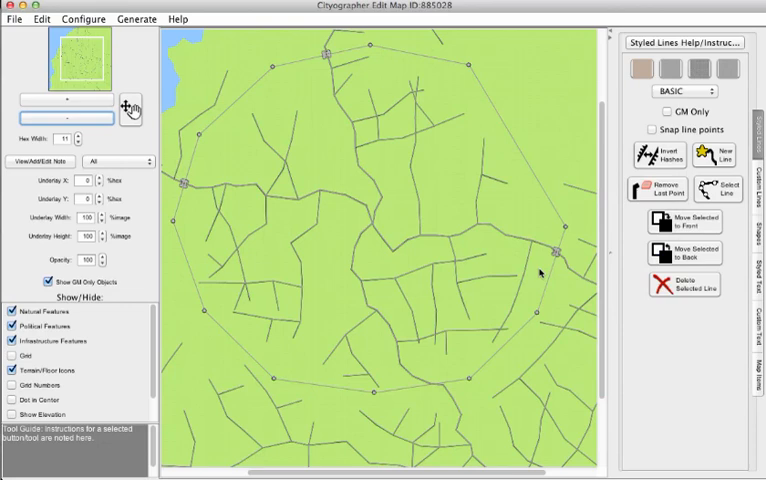
mouse_move(438, 166)
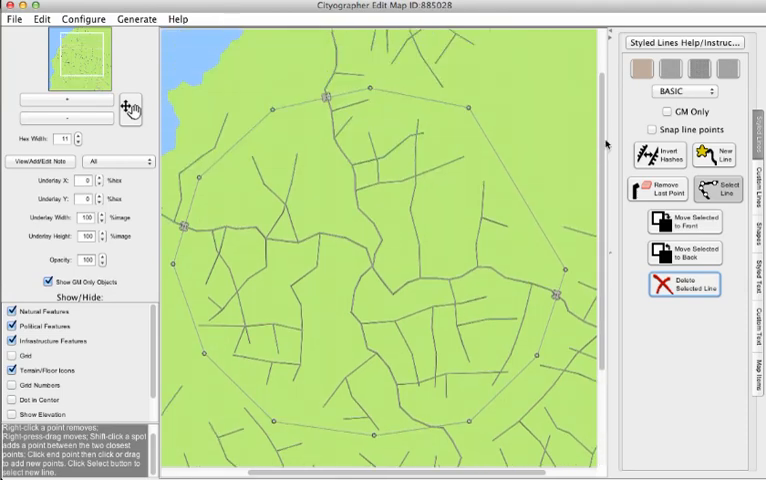
mouse_move(516, 184)
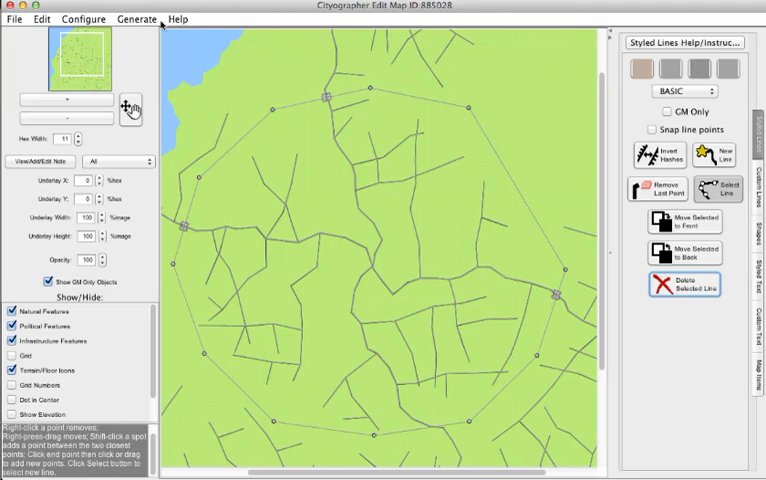
left_click(136, 18)
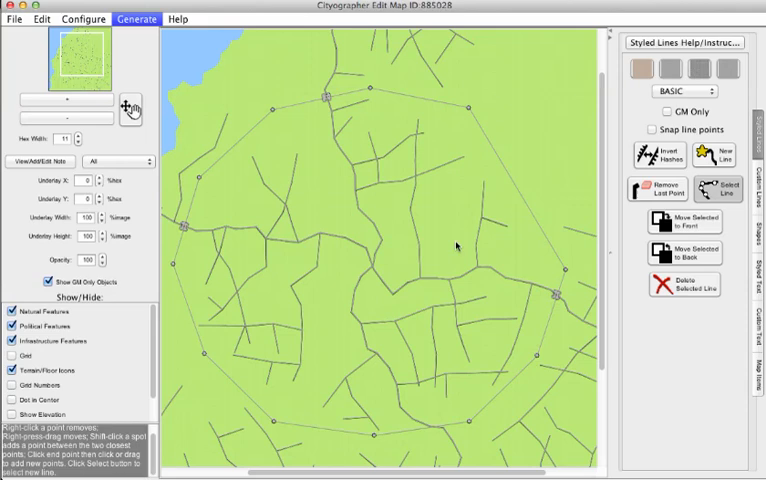
- Generate buildings along the streets after reviewing the building types and counts
left_click(136, 18)
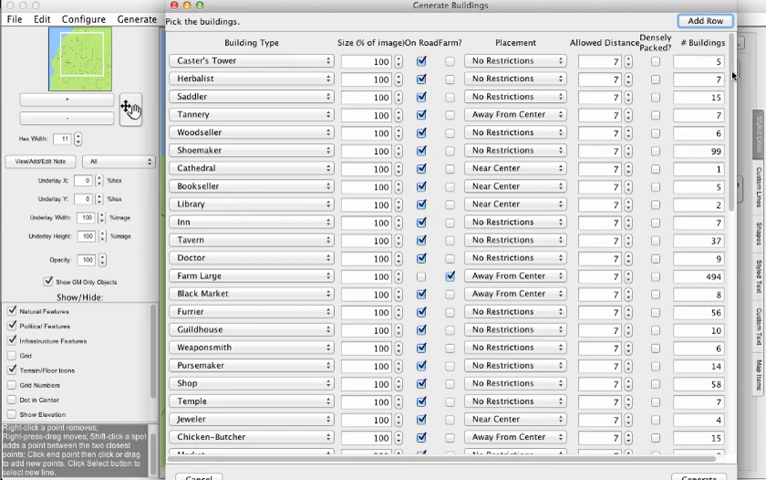
scroll("down", 3)
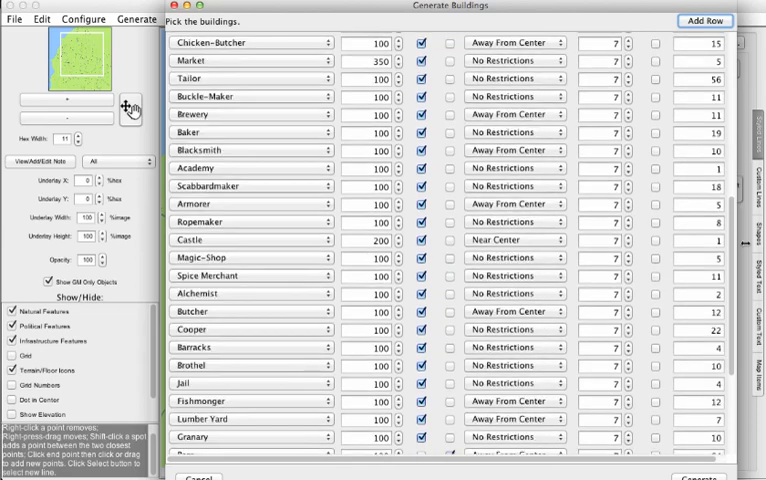
scroll("down", 3)
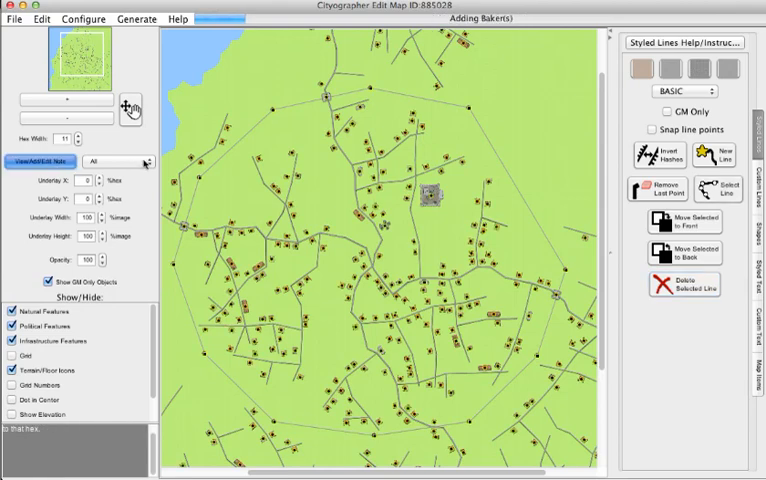
- Filter the map's building display to show only Barber shops
left_click(148, 160)
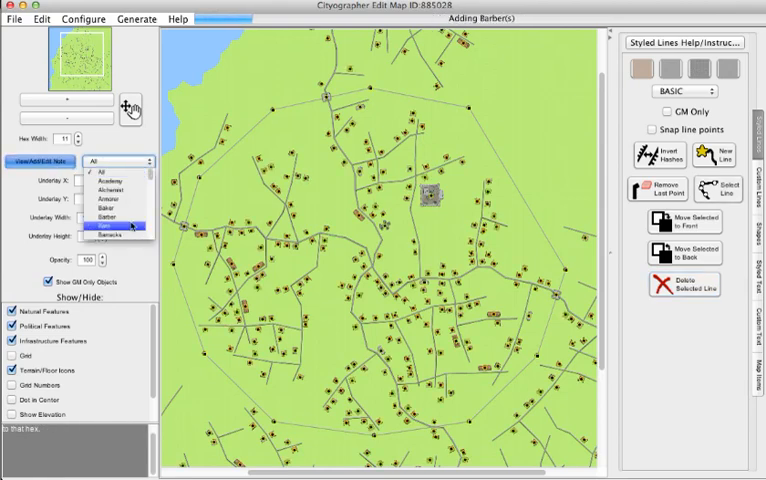
left_click(118, 196)
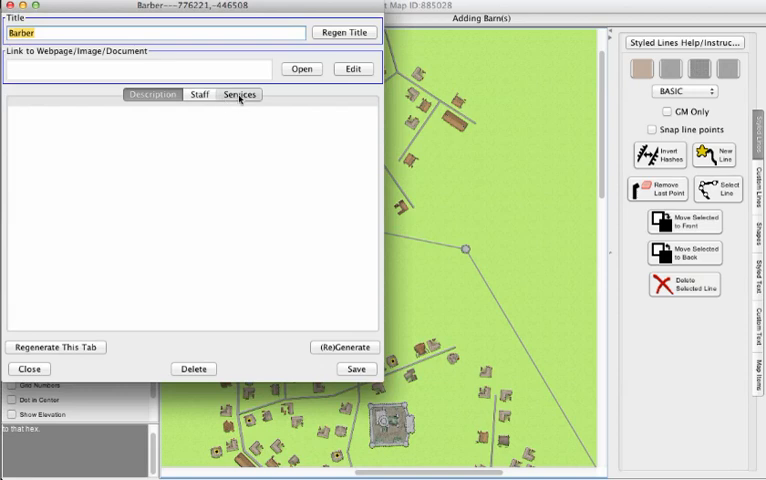
- Review the barber shop's services price list and its staff list
left_click(240, 94)
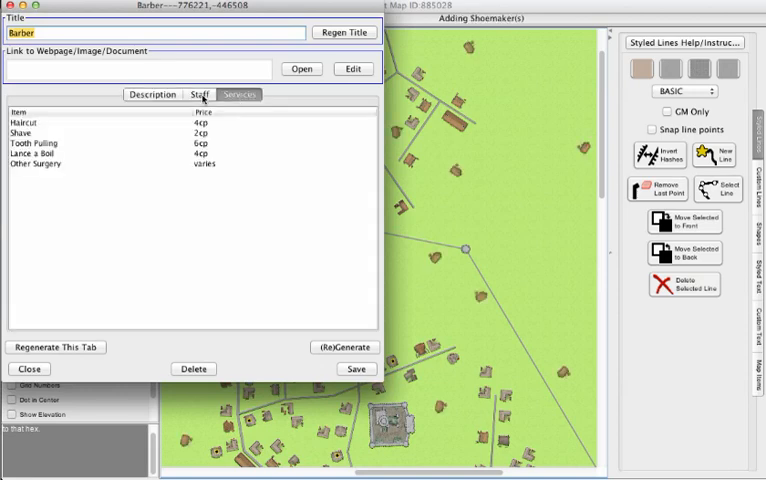
left_click(198, 94)
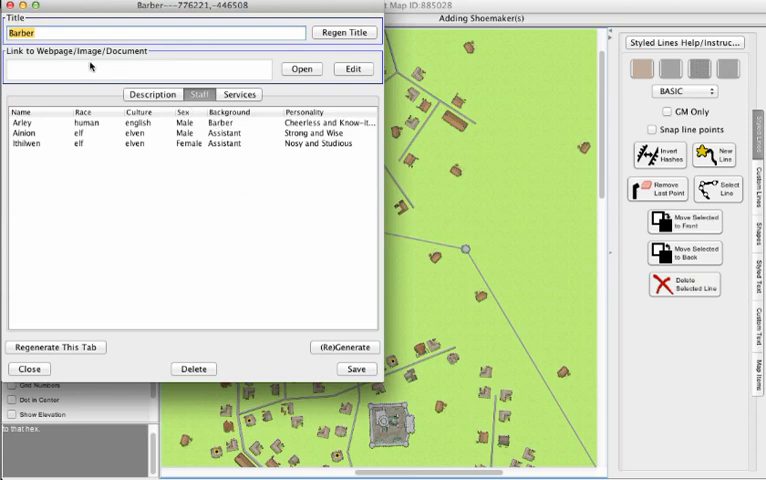
mouse_move(90, 66)
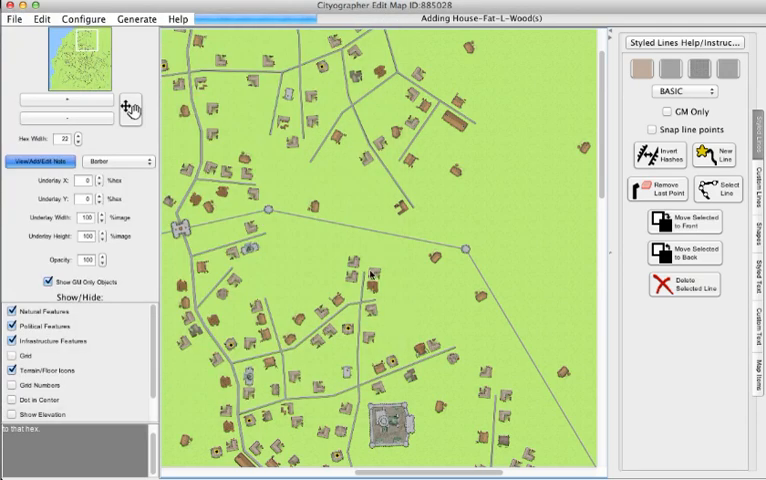
mouse_move(604, 180)
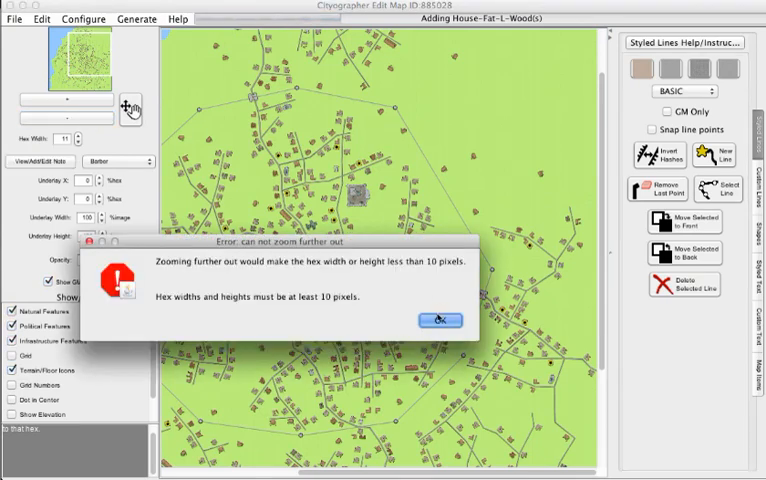
left_click(440, 320)
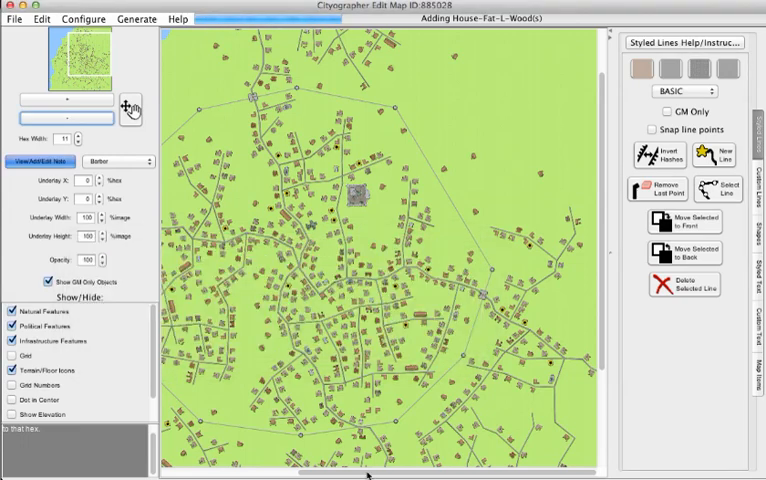